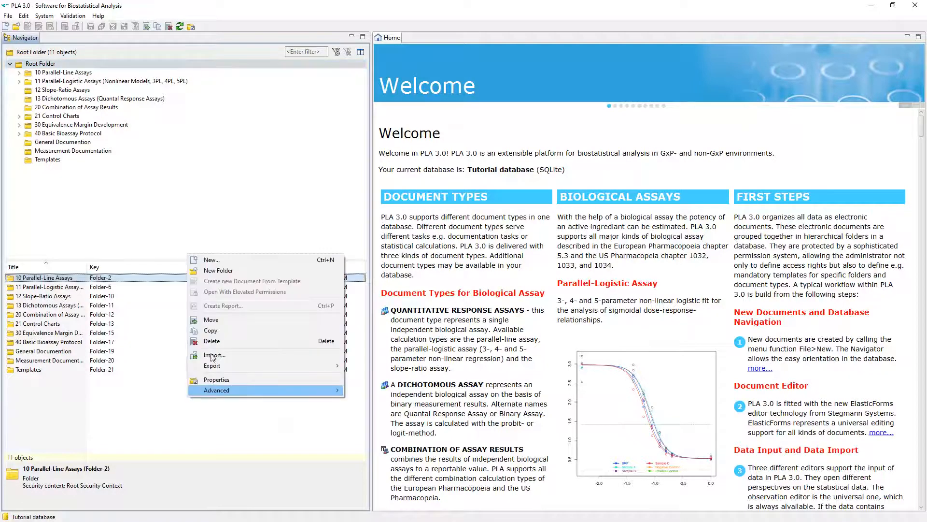
# Create a new folder named 'Tutorial folder' under the Root Folder
pyautogui.click(218, 270)
pyautogui.write('Tutorial folder')
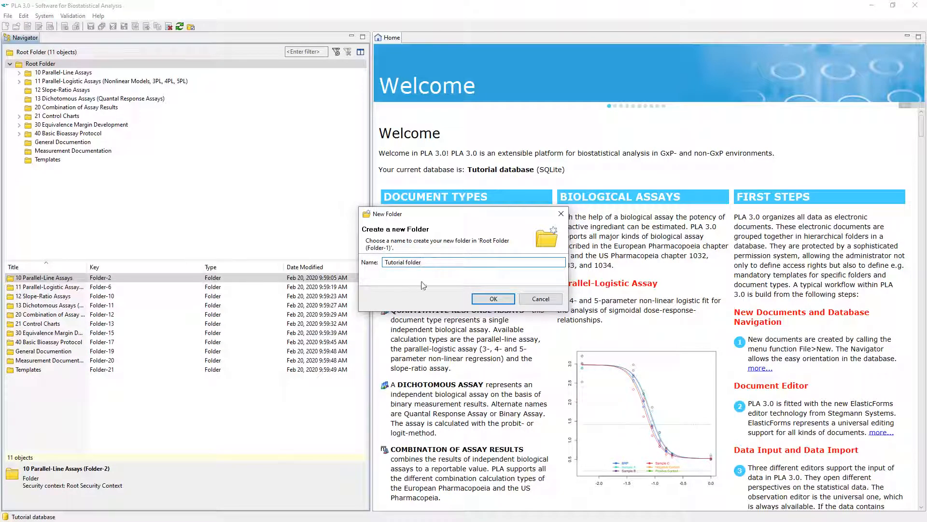
pyautogui.click(493, 299)
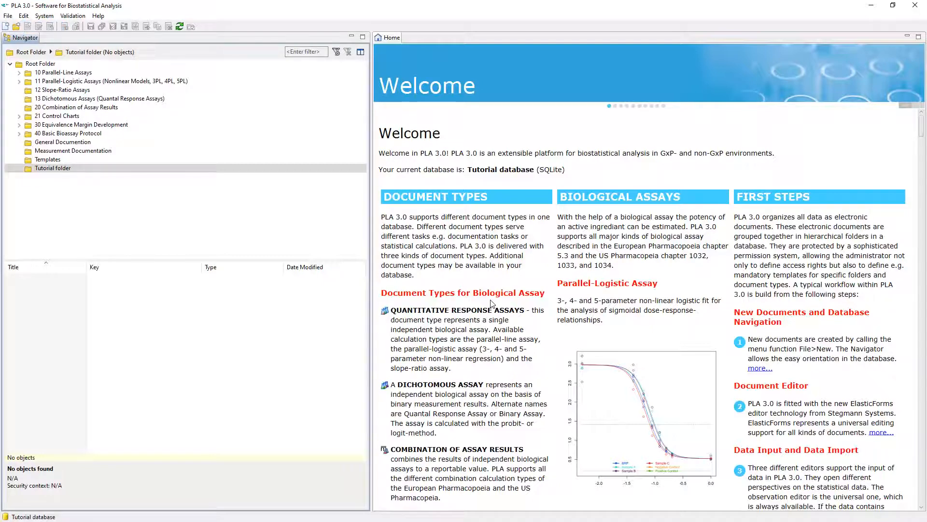
pyautogui.moveTo(80, 194)
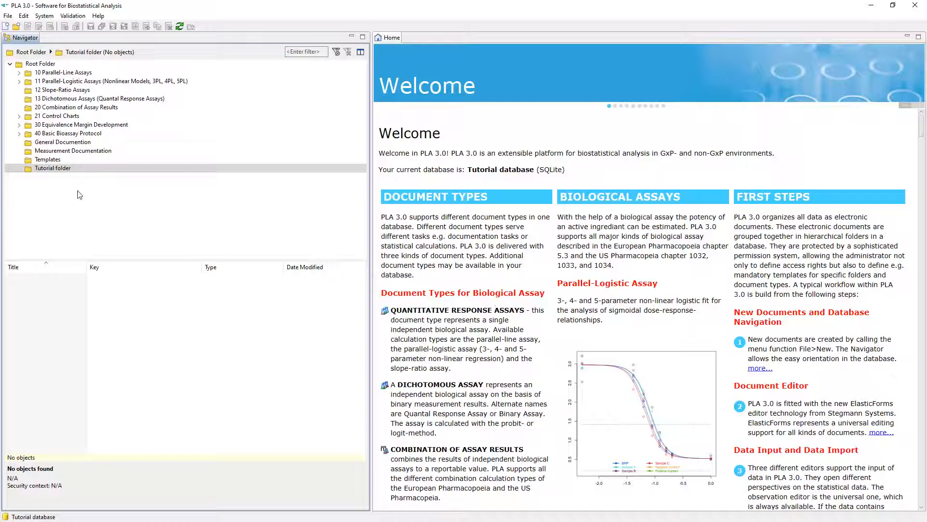
# Create a new plain Quantitative Response Assay document from Biological Assays Package in Tutorial folder
pyautogui.click(6, 17)
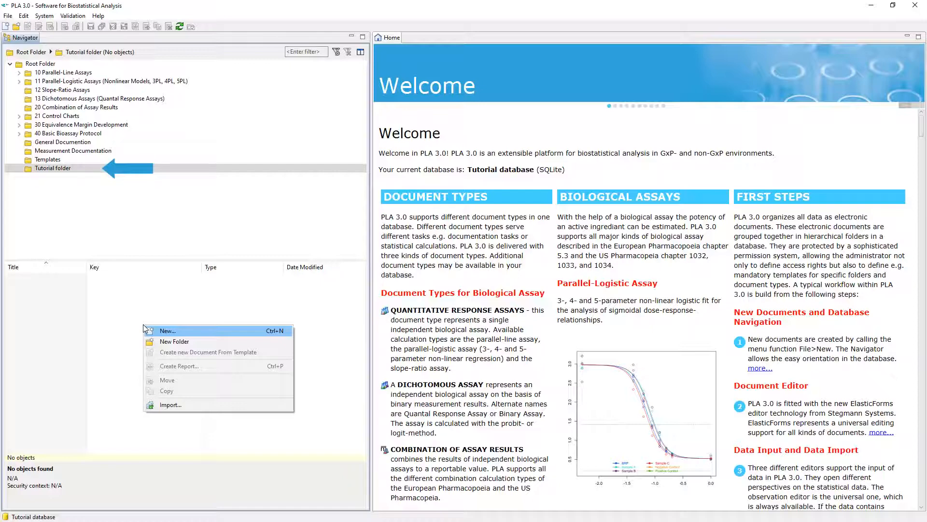
pyautogui.click(168, 330)
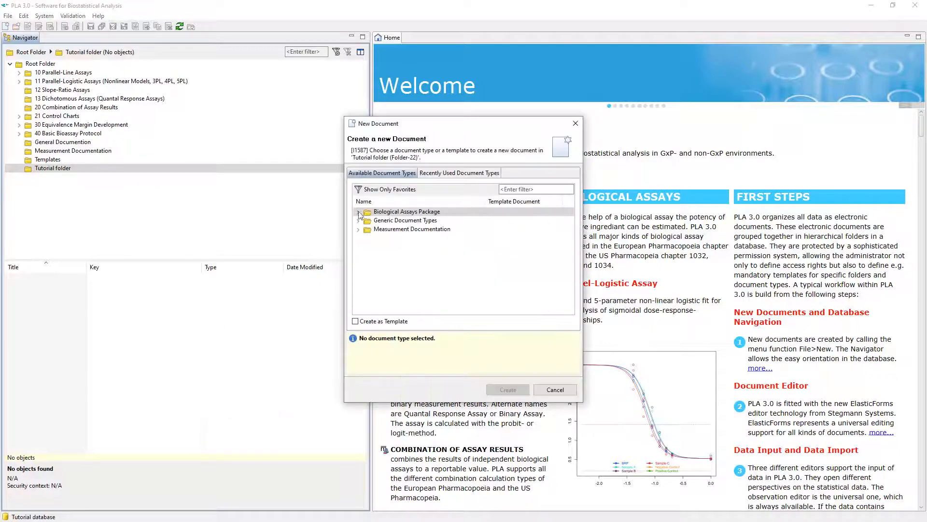
pyautogui.click(358, 213)
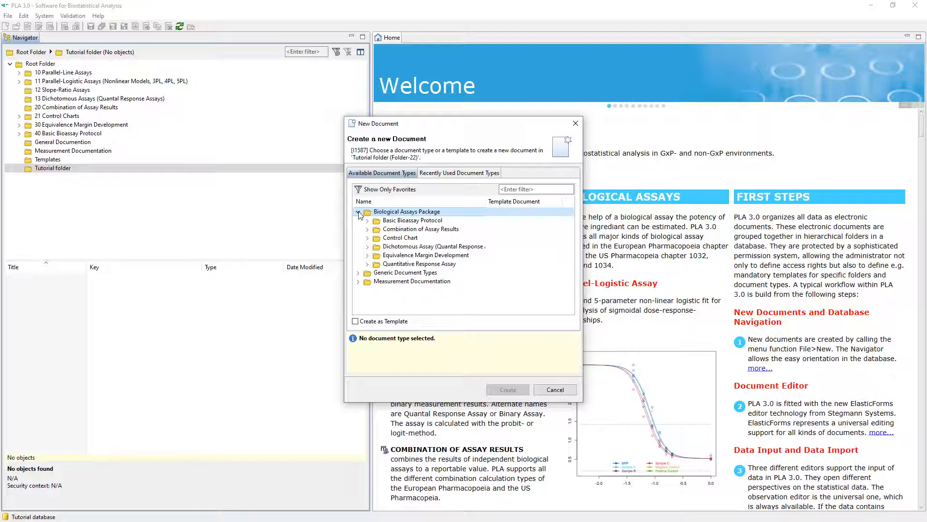
pyautogui.click(368, 263)
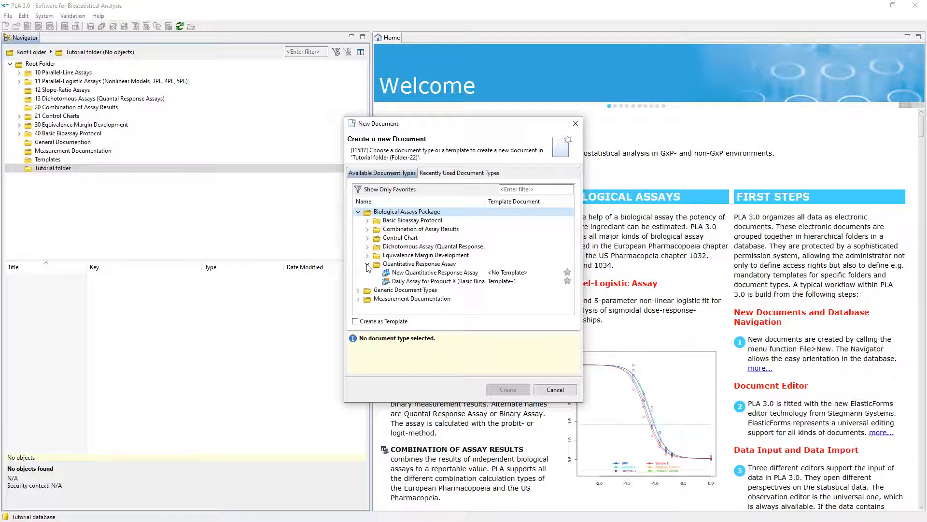
pyautogui.moveTo(379, 267)
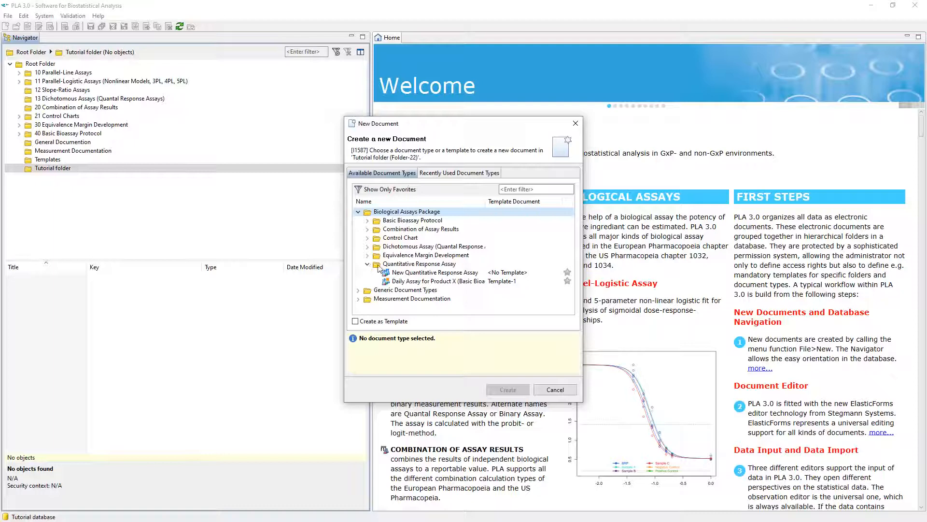
pyautogui.click(434, 272)
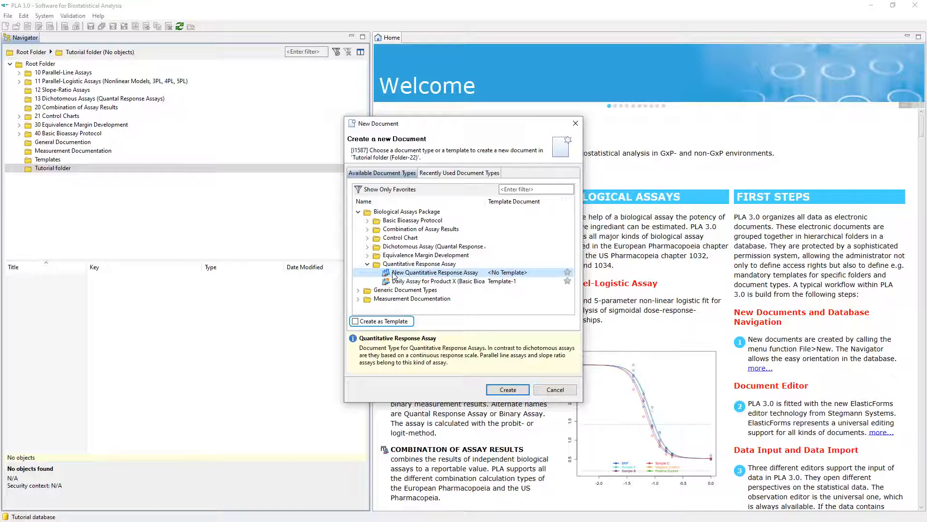
pyautogui.click(356, 321)
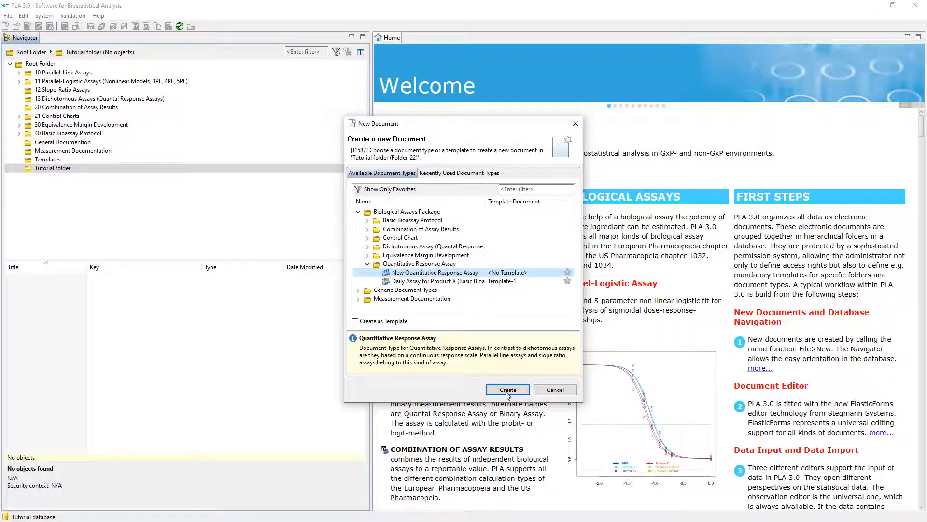
pyautogui.click(508, 390)
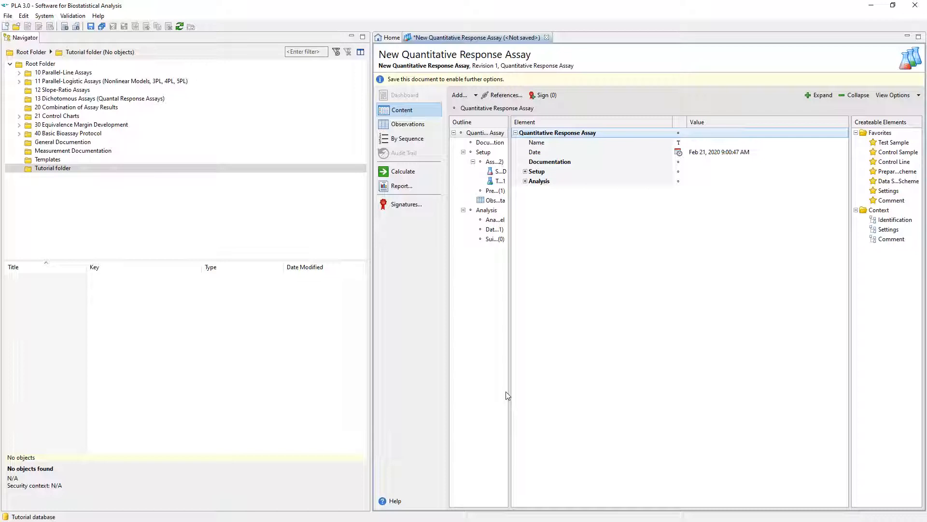
pyautogui.moveTo(709, 145)
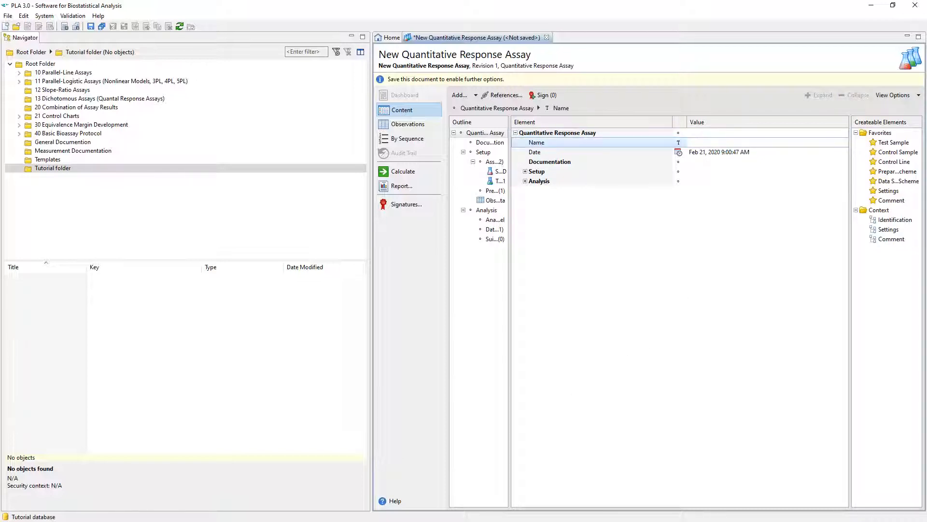
# Name the assay 'Tutorial document' and commit the name
pyautogui.write('Tutorial document')
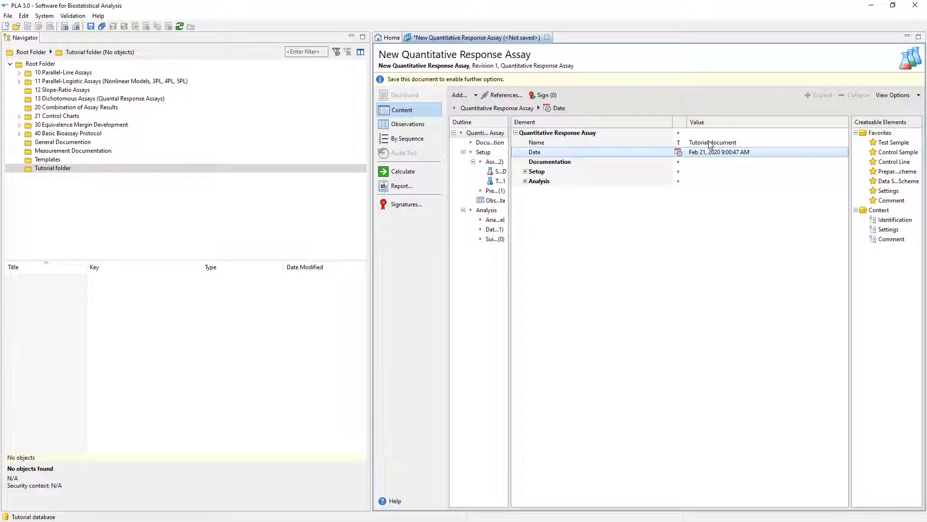
pyautogui.click(91, 27)
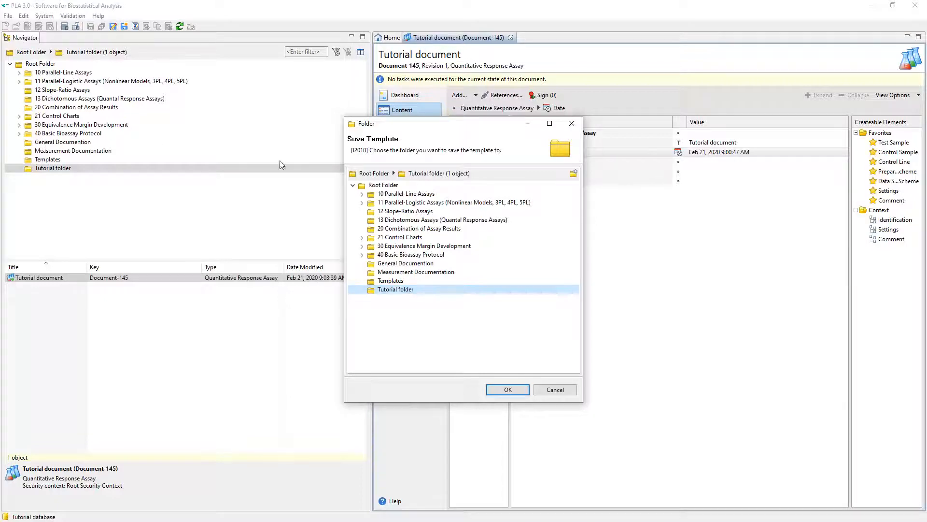
# Save the template into Tutorial folder and close the Tutorial document
pyautogui.click(508, 389)
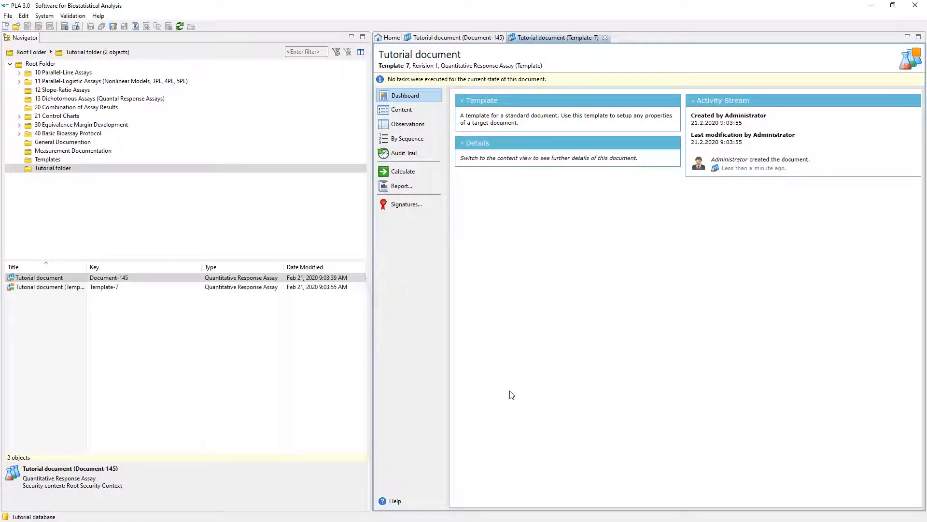
pyautogui.moveTo(561, 363)
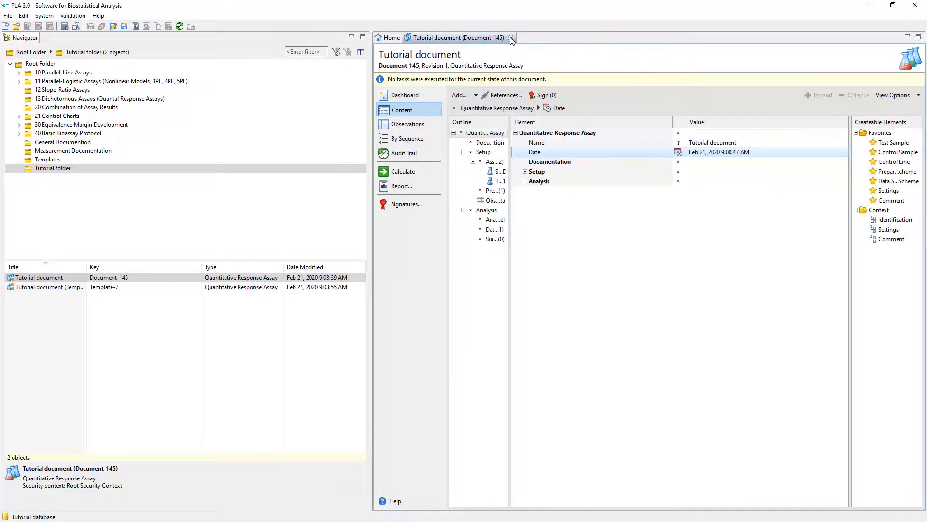
pyautogui.click(510, 38)
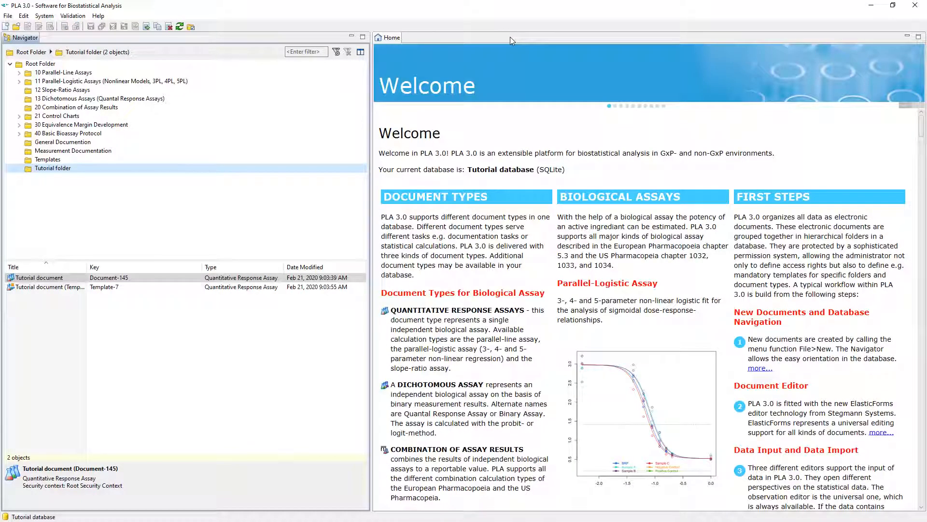
pyautogui.moveTo(174, 201)
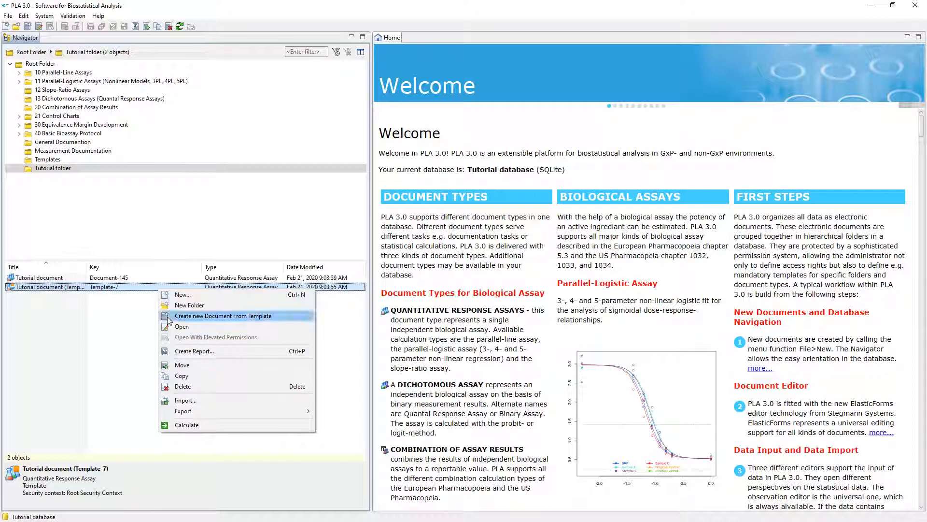
# Create a new document in Tutorial folder from the Tutorial document template (Template-7)
pyautogui.click(222, 315)
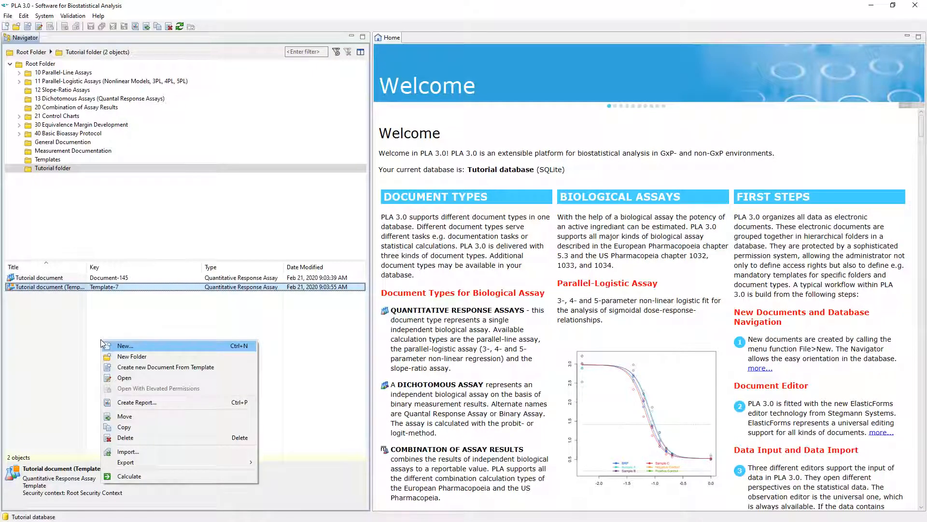
pyautogui.click(125, 345)
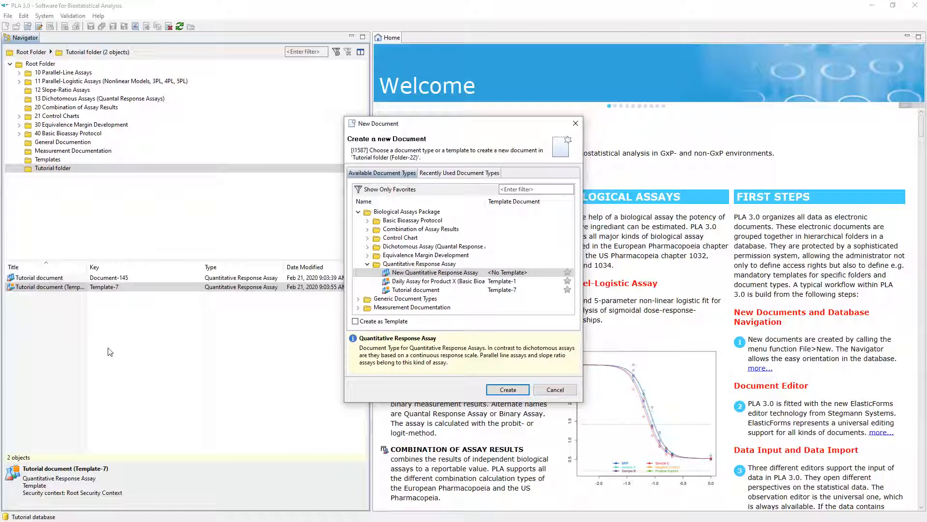
pyautogui.click(415, 290)
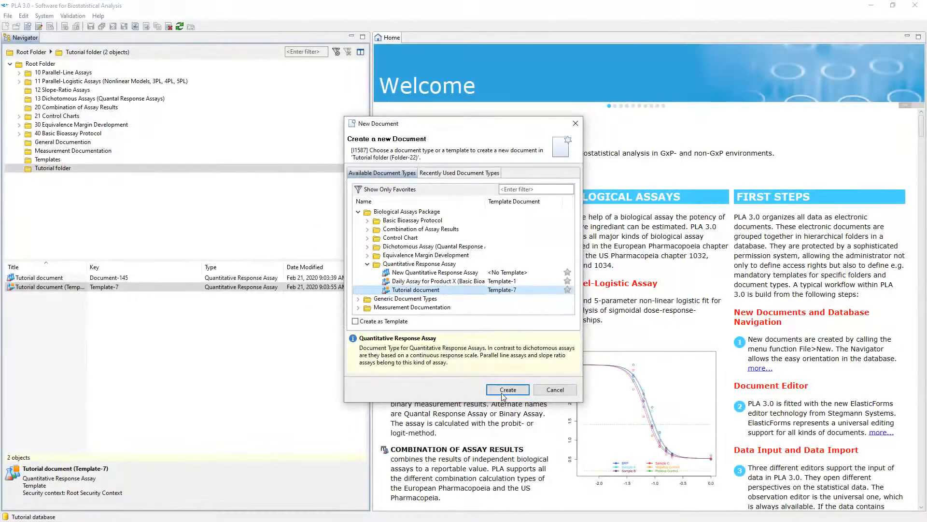
pyautogui.click(507, 389)
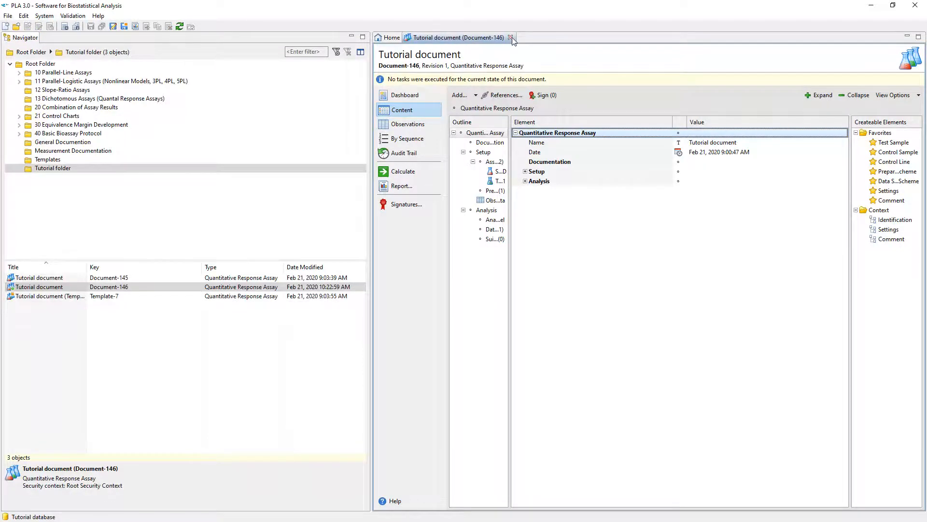
# Close the Document-146 editor
pyautogui.click(510, 38)
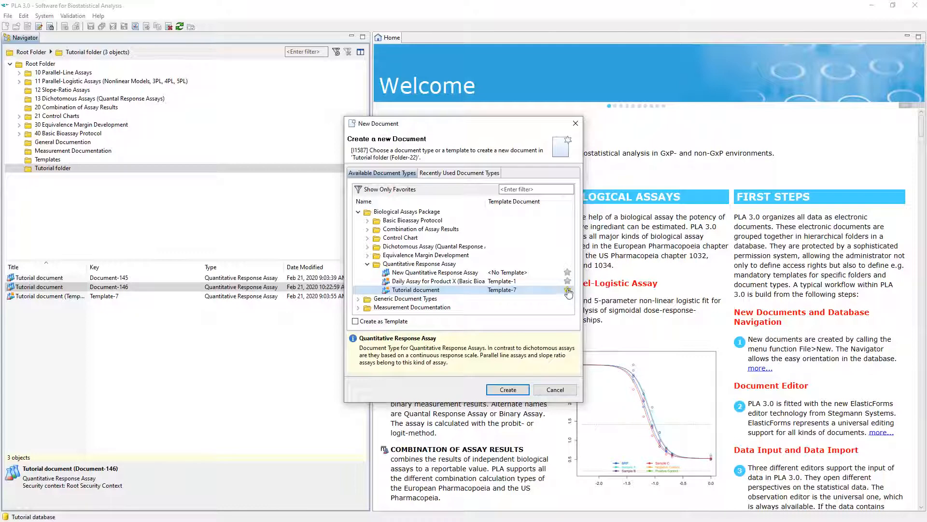
# Favourite the Tutorial document template, try the 'Tutorial' filter, then cancel the chooser
pyautogui.click(434, 272)
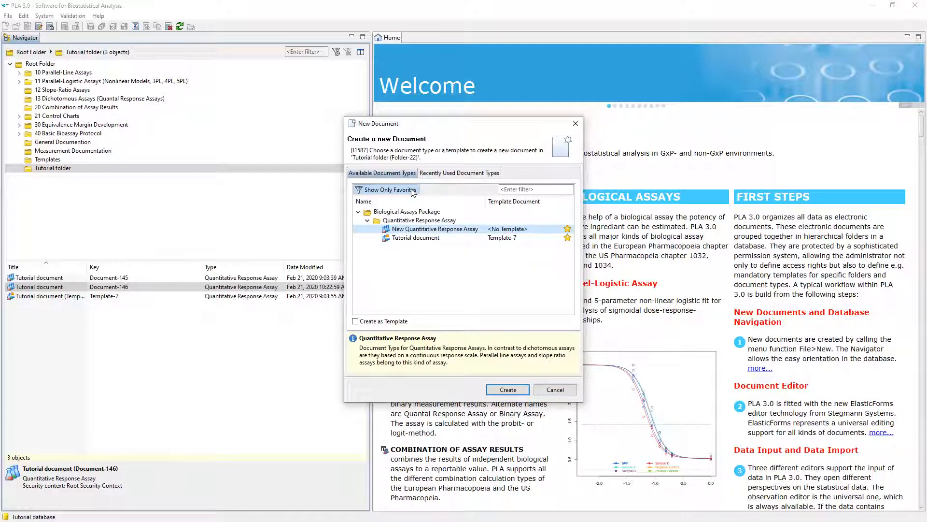
pyautogui.click(358, 189)
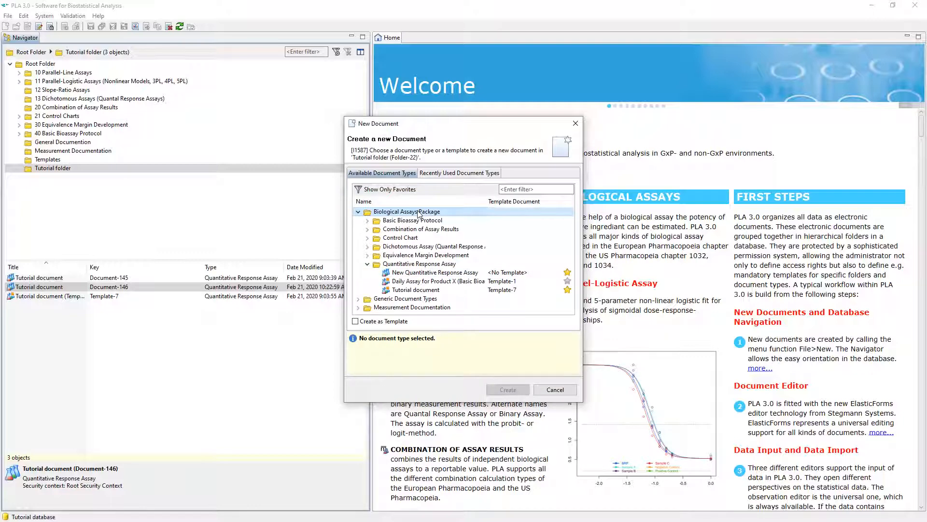
pyautogui.moveTo(463, 211)
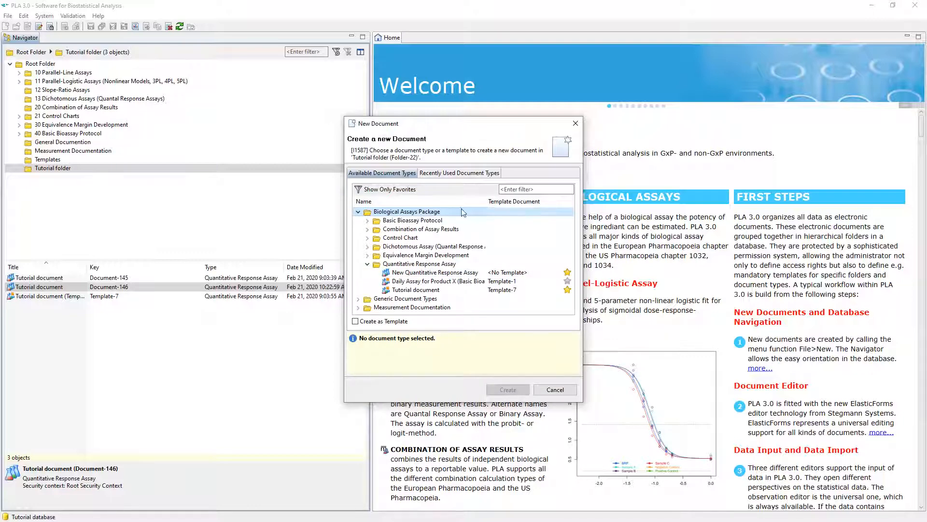
pyautogui.write('Tutorial document')
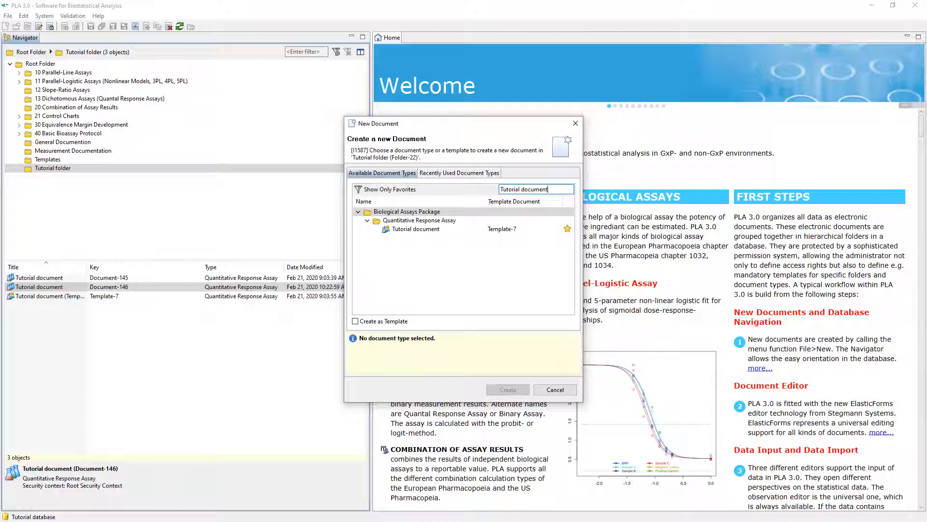
pyautogui.click(535, 189)
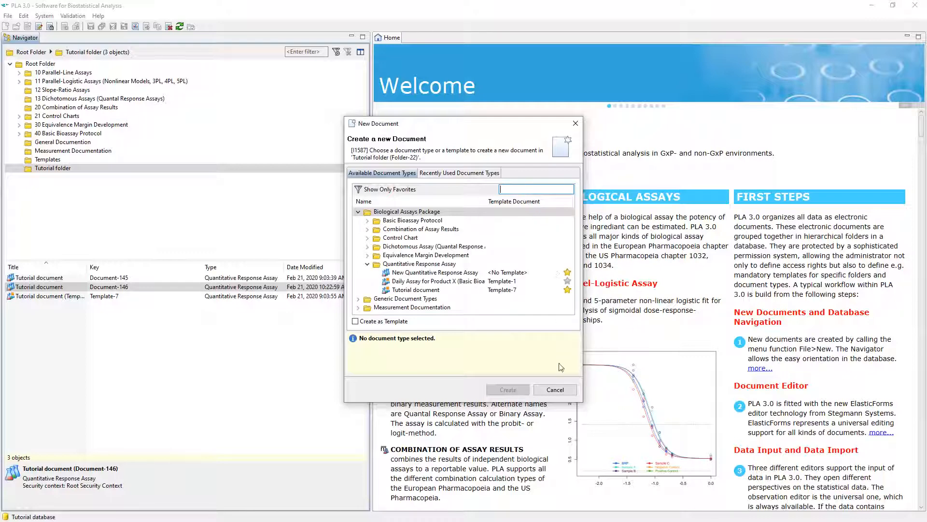
pyautogui.click(555, 389)
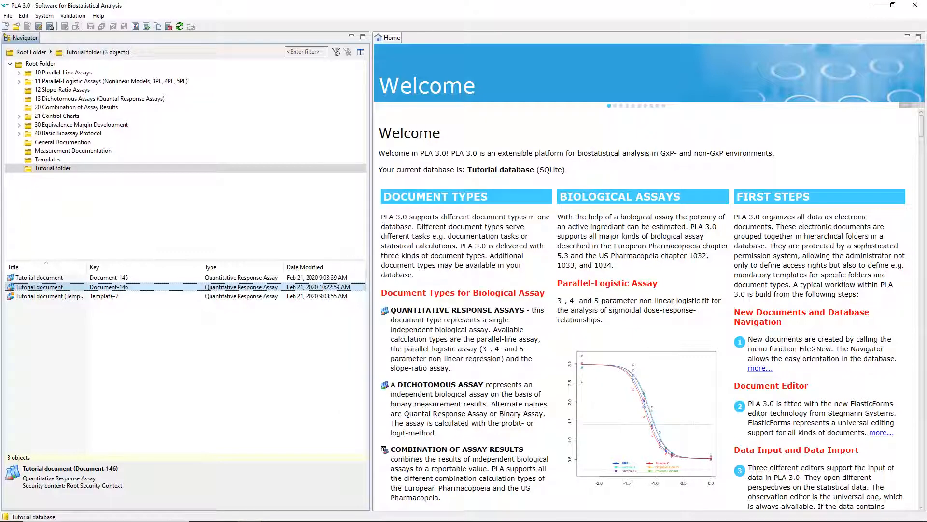